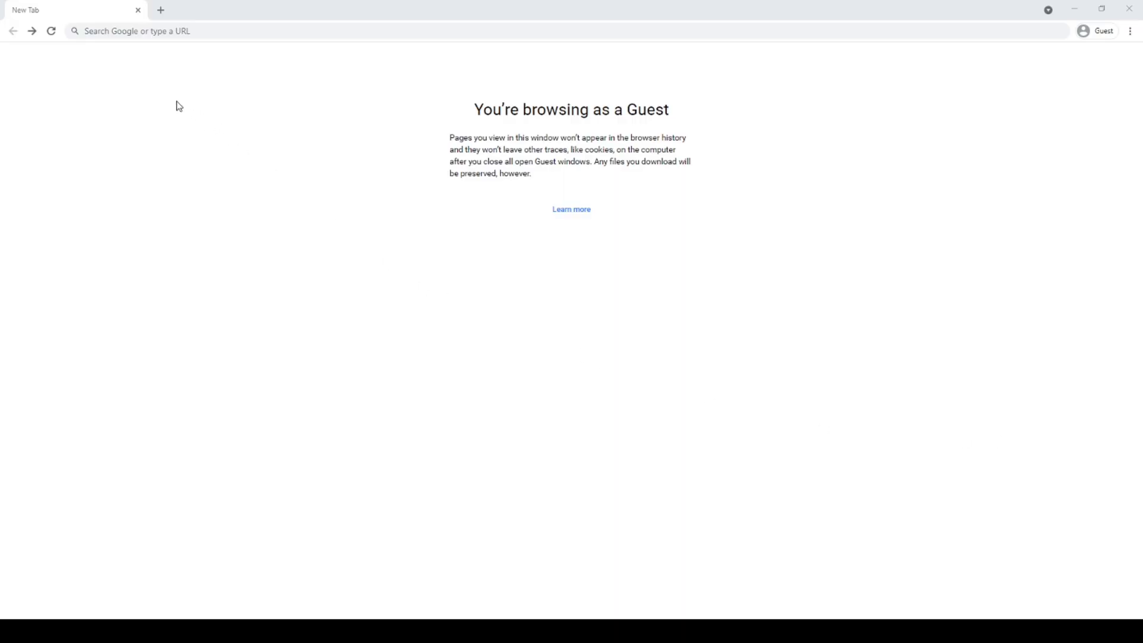
{"action": "type", "text": "j"}
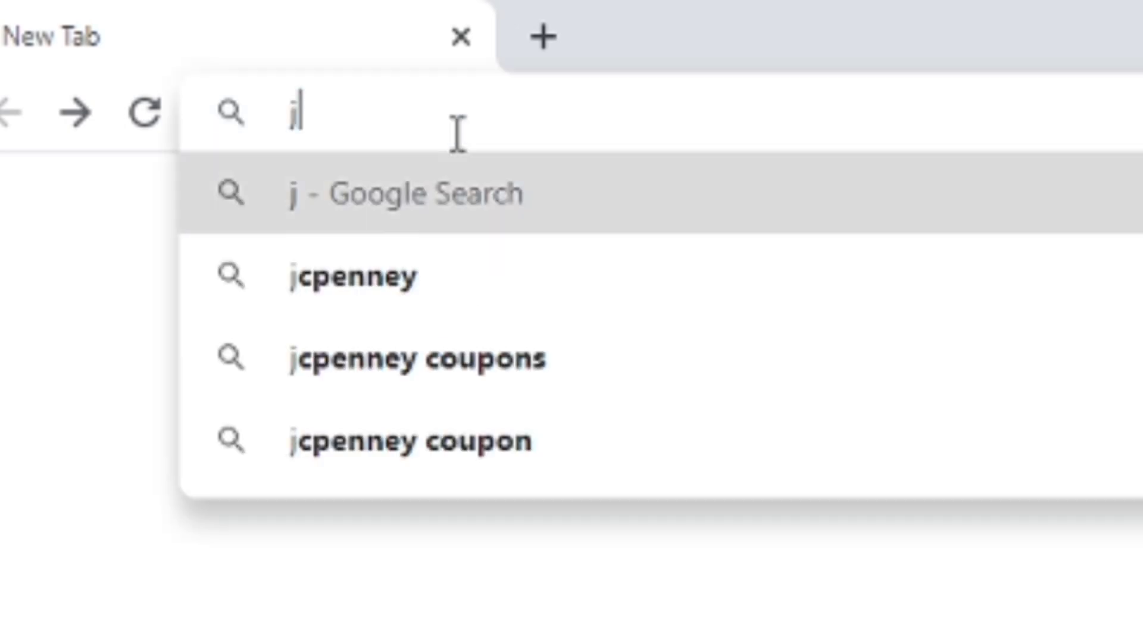
{"action": "type", "text": "justin bieber"}
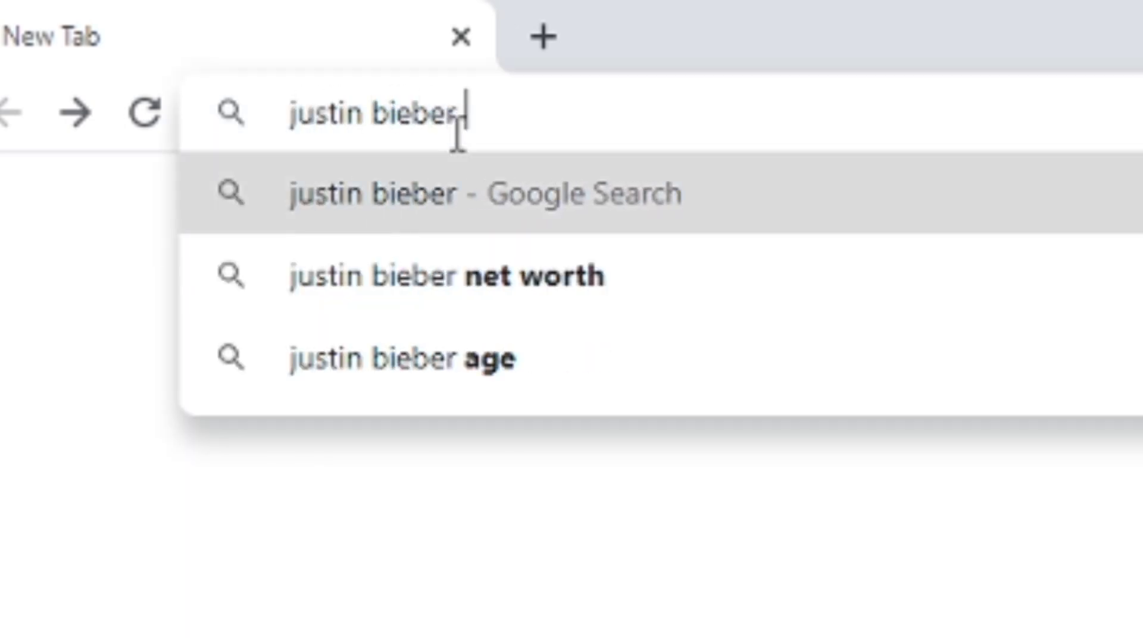